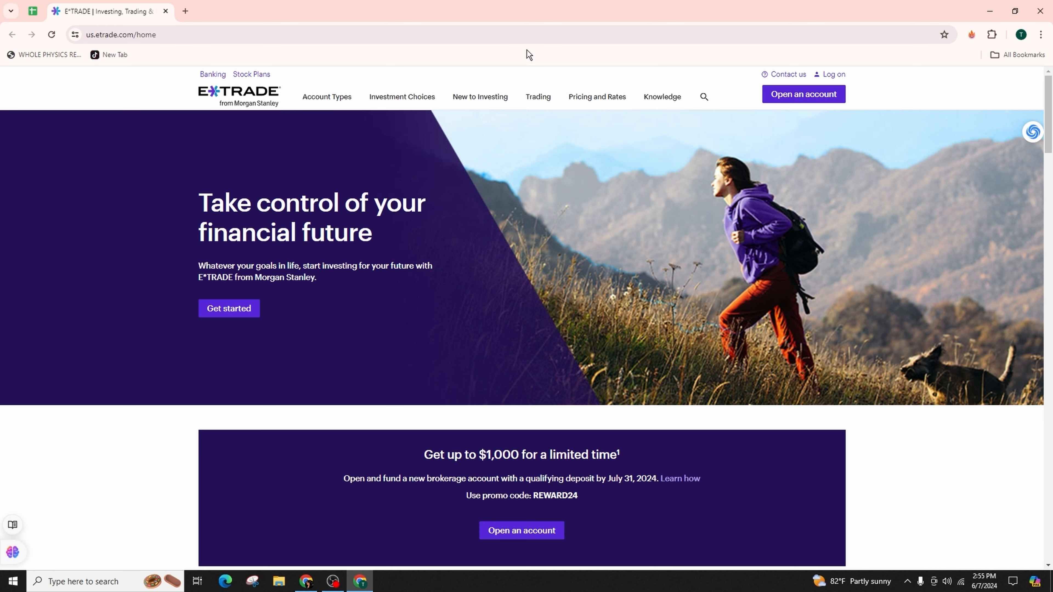
Step: Scroll the homepage down through FAQs, footer and disclosures, then back to Financial solutions
scroll(down, 3)
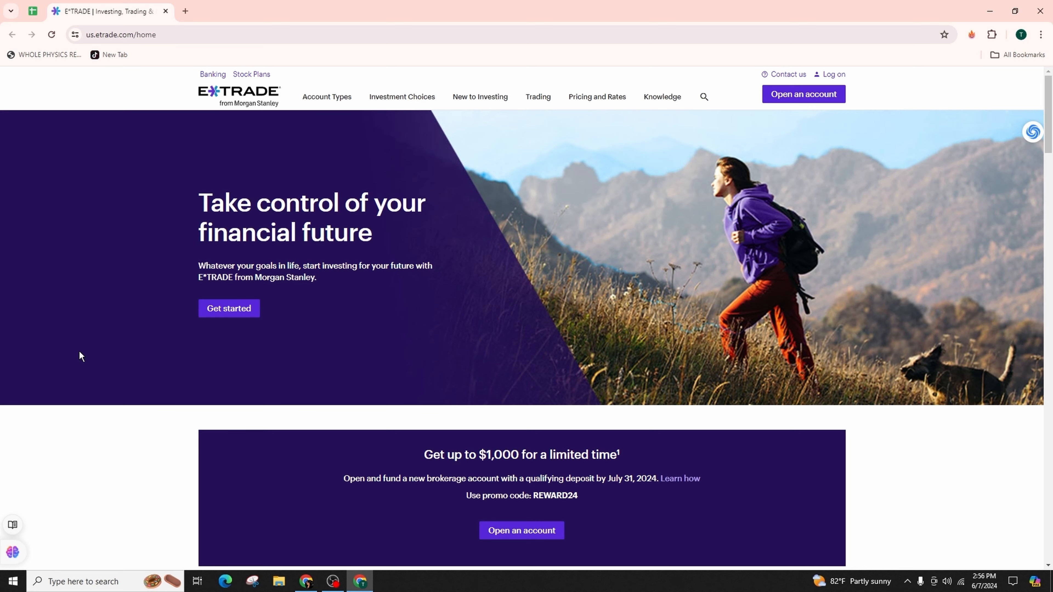
scroll(down, 3)
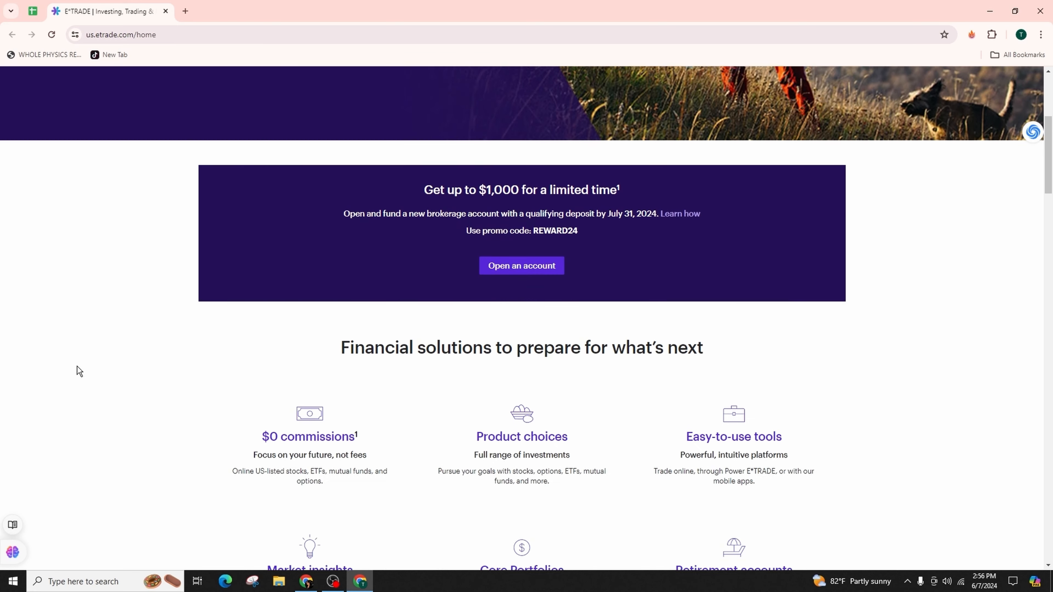
scroll(down, 3)
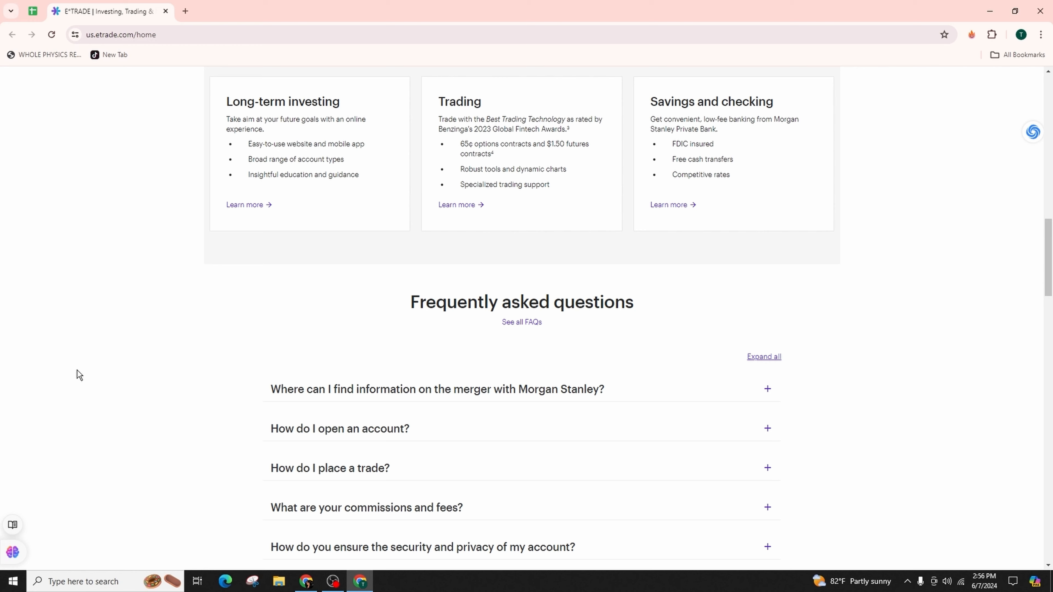
mouse_move(84, 374)
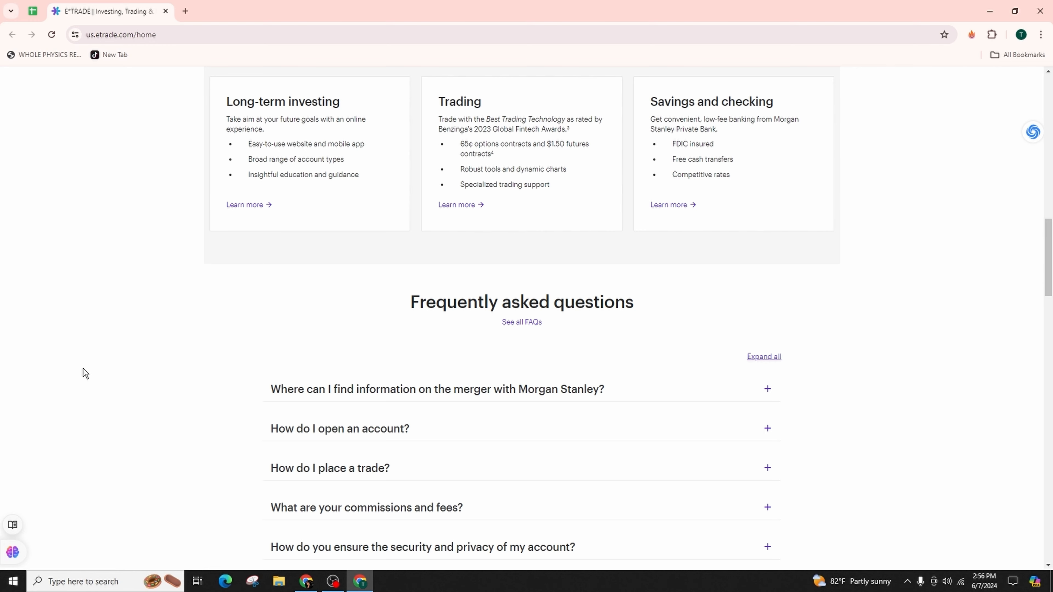
scroll(down, 3)
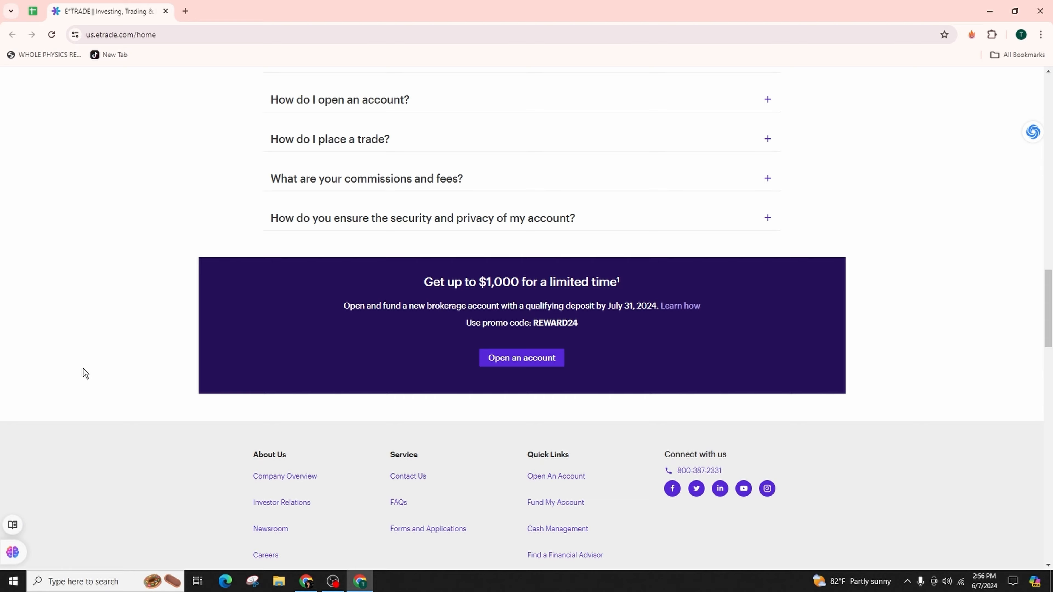
scroll(down, 3)
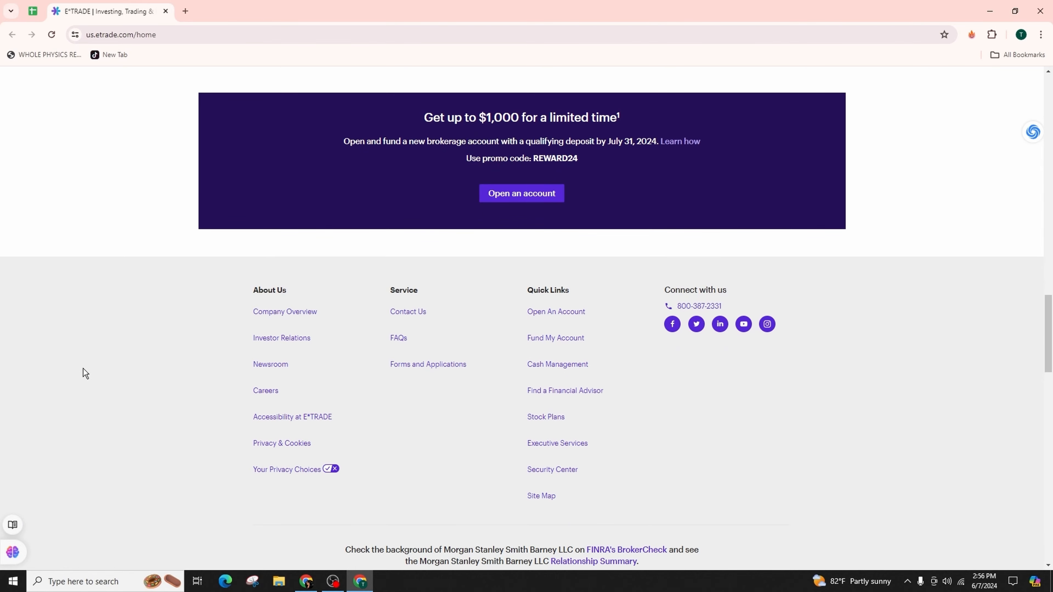
scroll(down, 3)
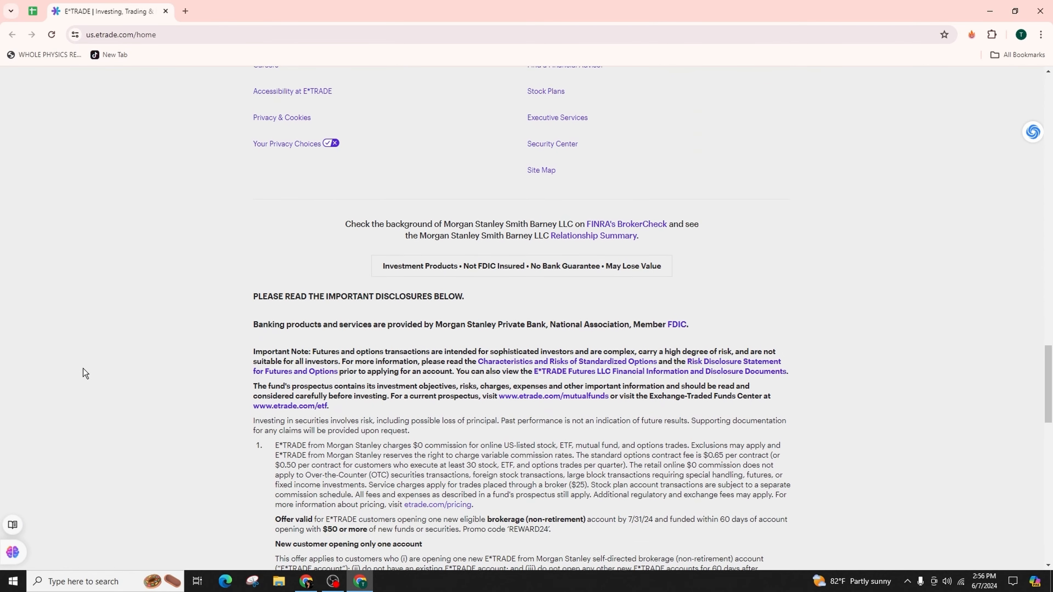
scroll(up, 3)
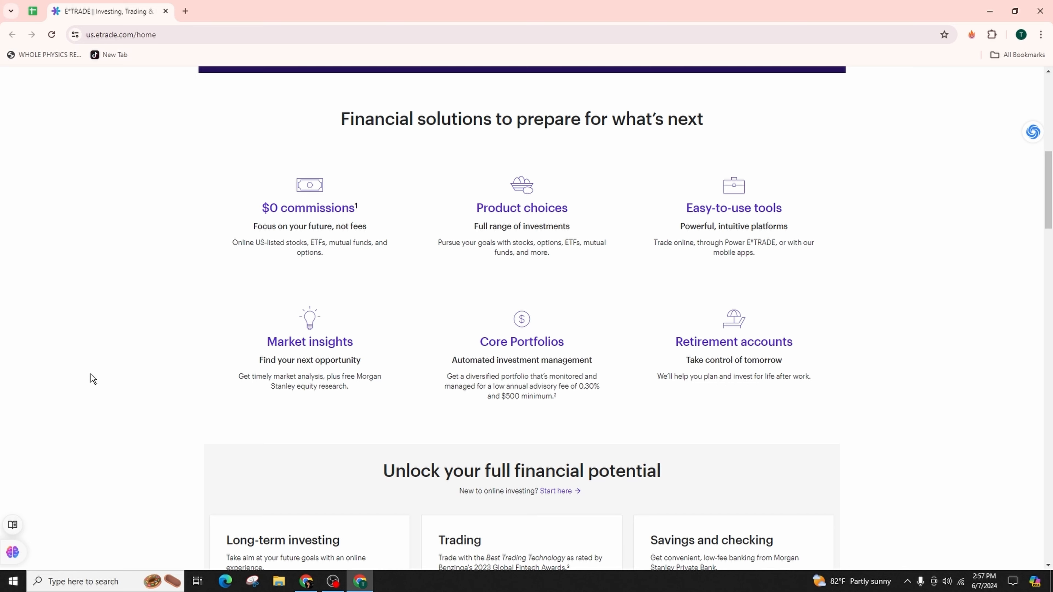
Step: Return to the page top and open the Account Types menu listing Brokerage, Retirement, Core Portfolios
scroll(up, 3)
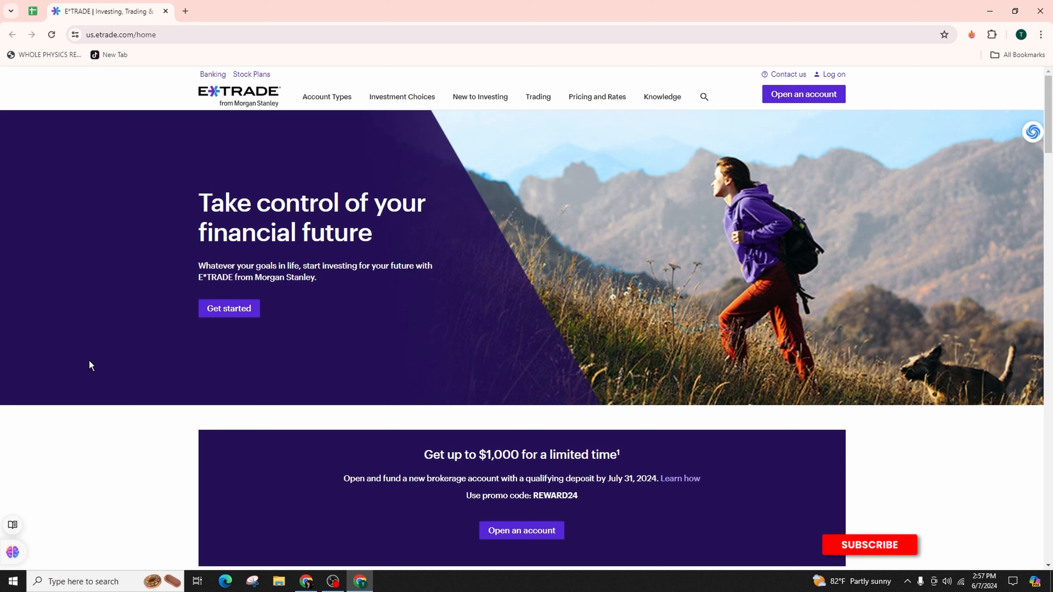
click(871, 545)
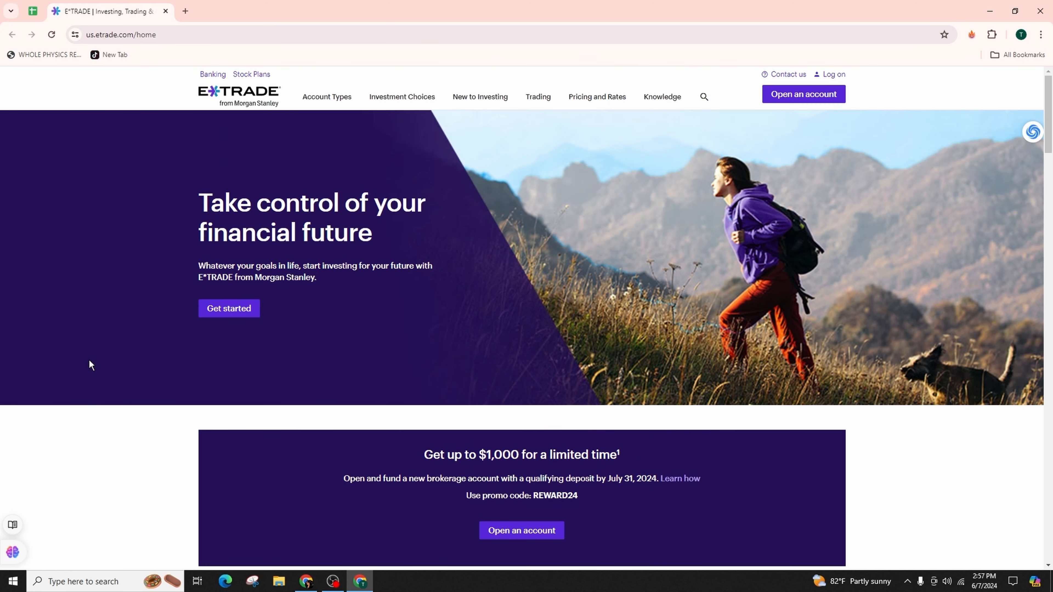
click(327, 96)
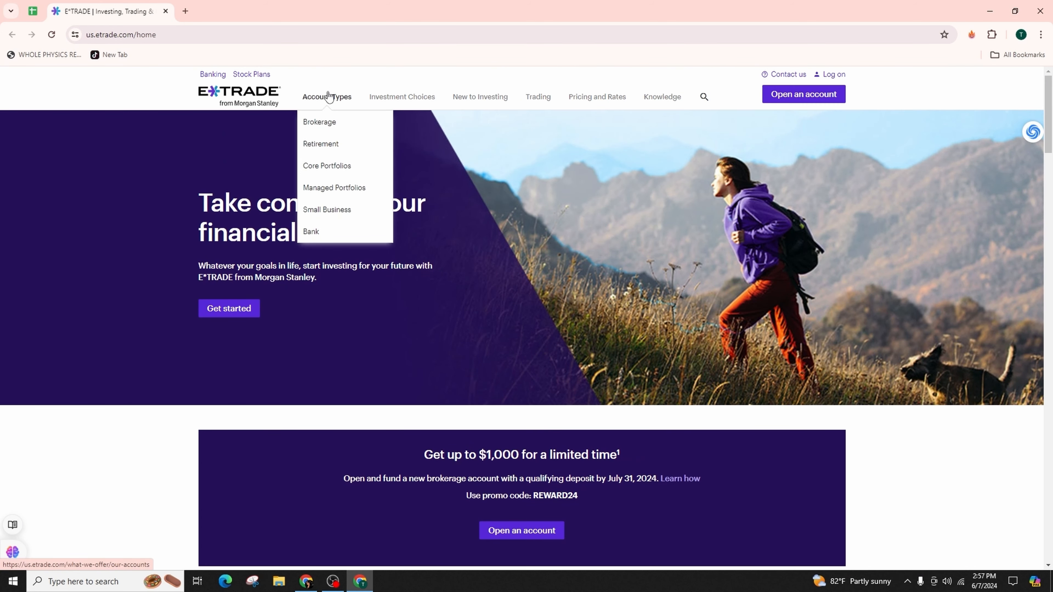